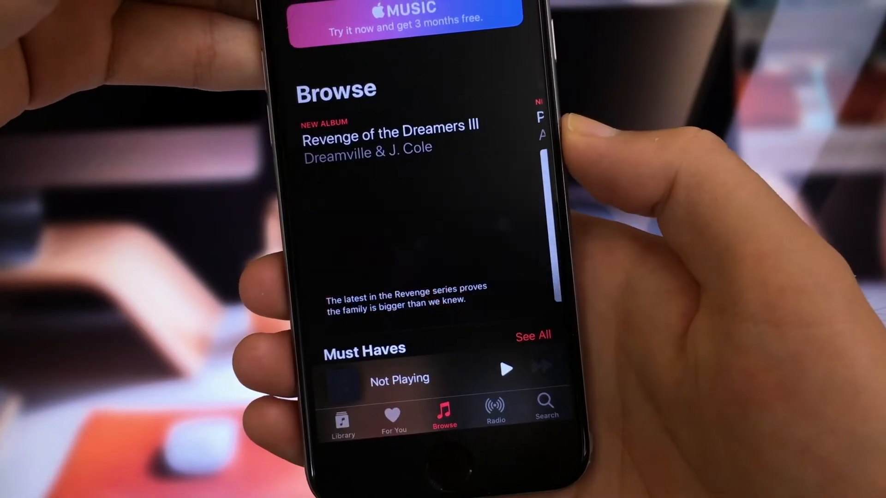
- From Apple Music, visit the dark-themed iTunes Store Featured page and return to the Home Screen
key(home)
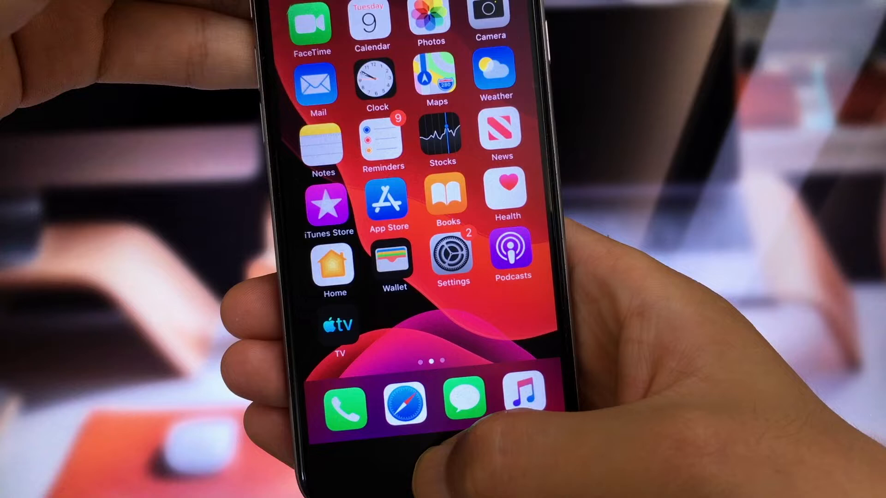
click(337, 330)
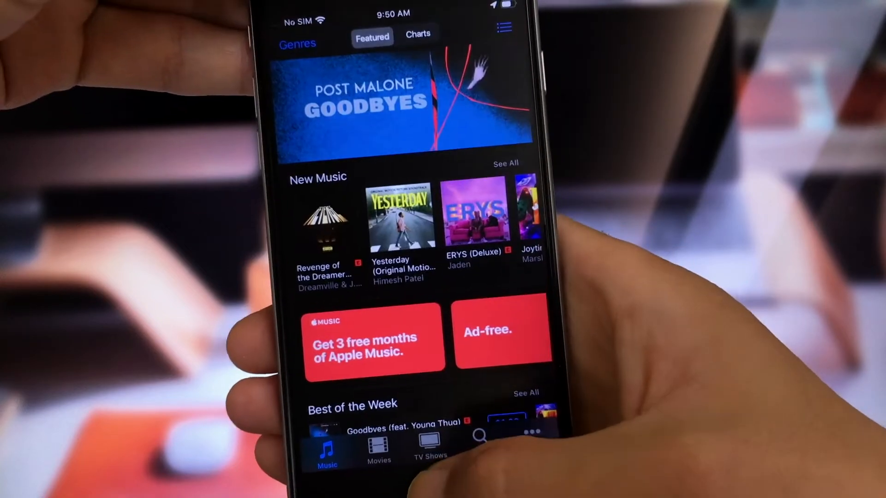
key(home)
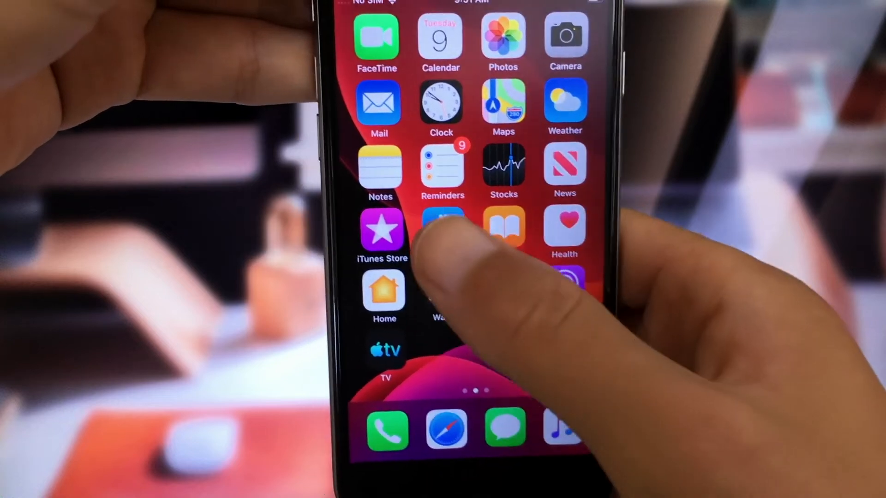
- Launch the App Store from its Home Screen icon
click(443, 229)
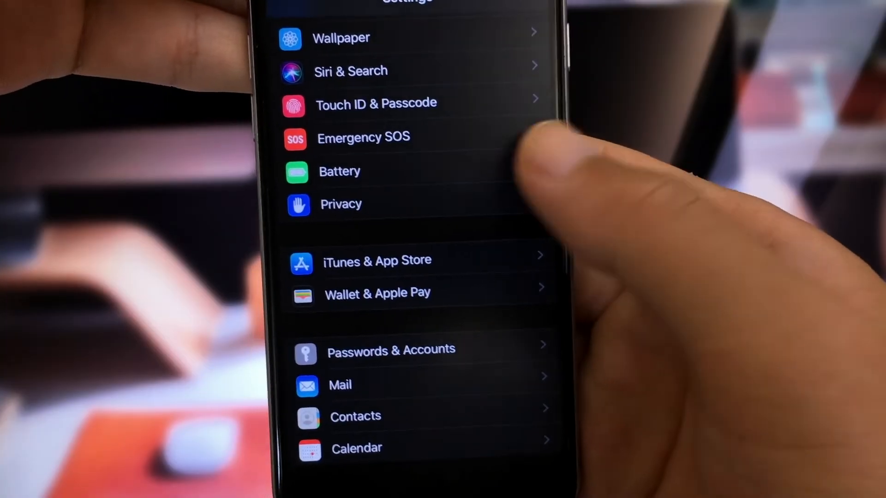
- Go into the Phone section of Settings
click(340, 171)
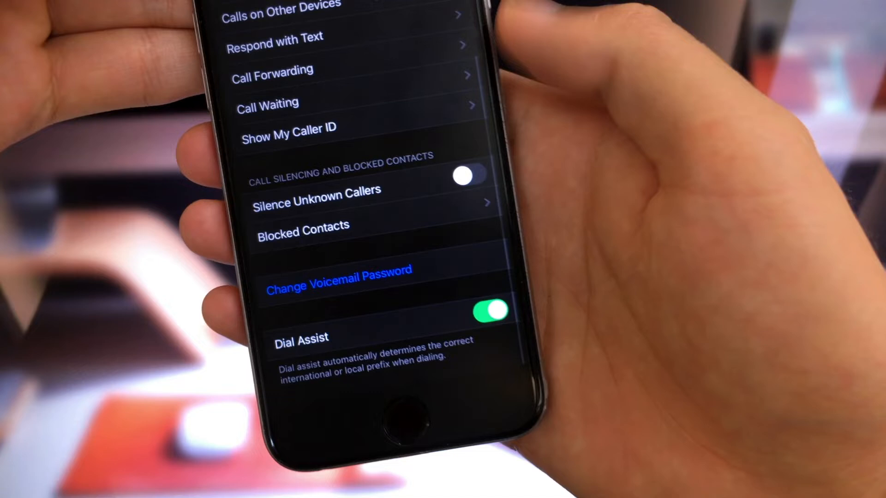
- Toggle the Silence Unknown Callers switch under Call Silencing and Blocked Contacts
click(465, 177)
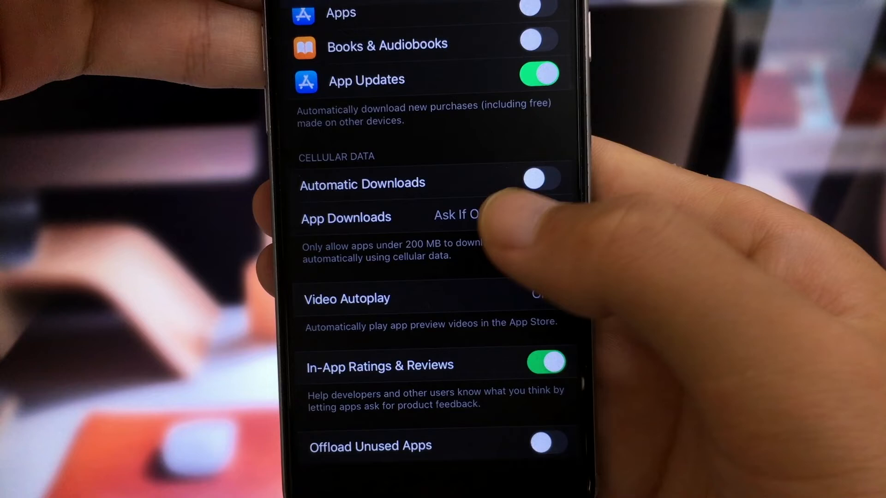
- Show the App Downloads size options (currently Ask If Over 200 MB) under Cellular Data
click(345, 218)
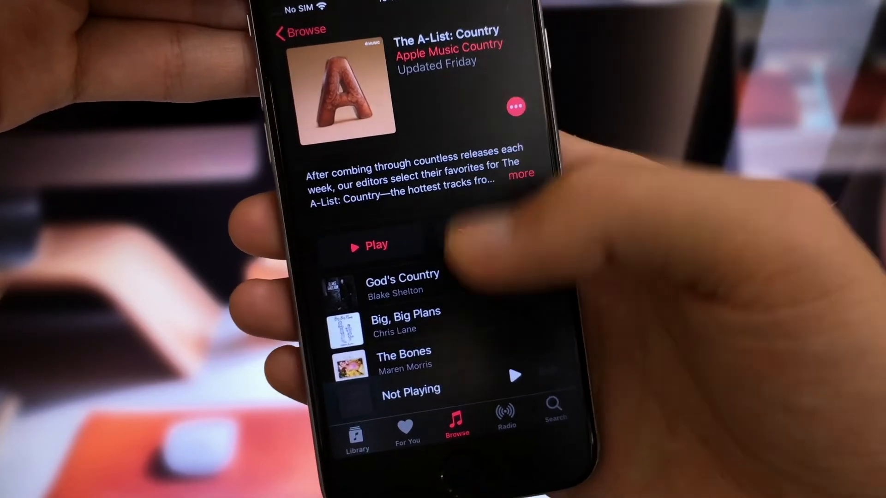
scroll(up, 3)
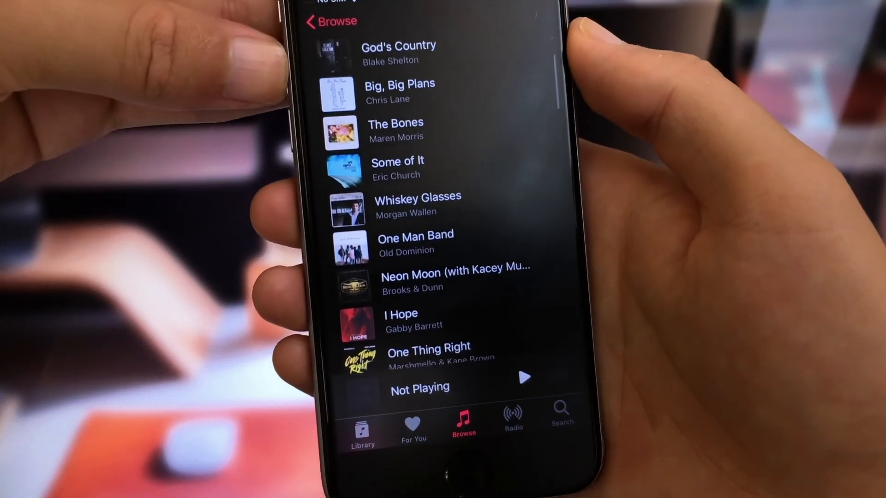